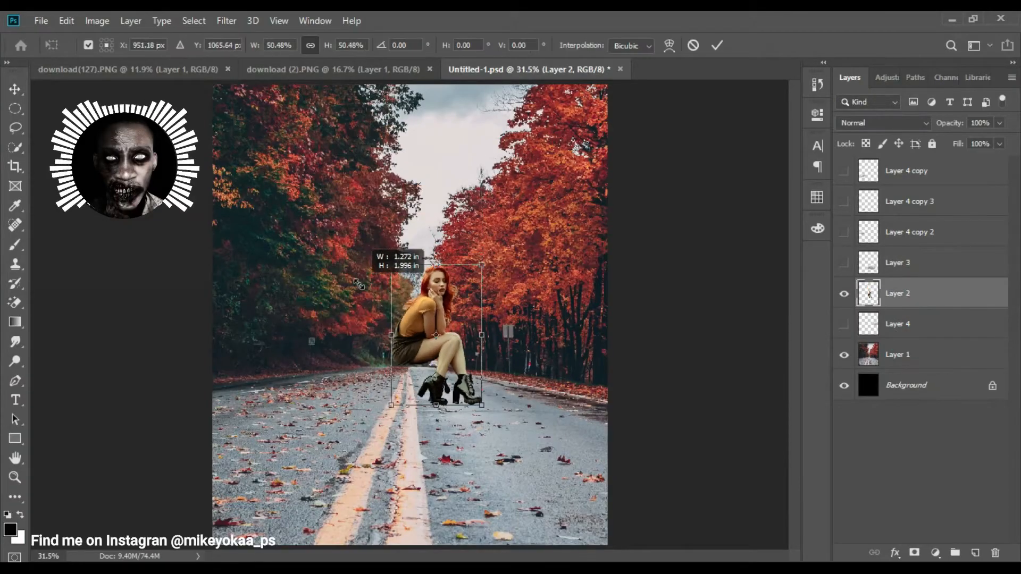
# - Scale and tilt the woman about -4° onto the big cloud and reveal the extra cloud copies
pyautogui.click(897, 324)
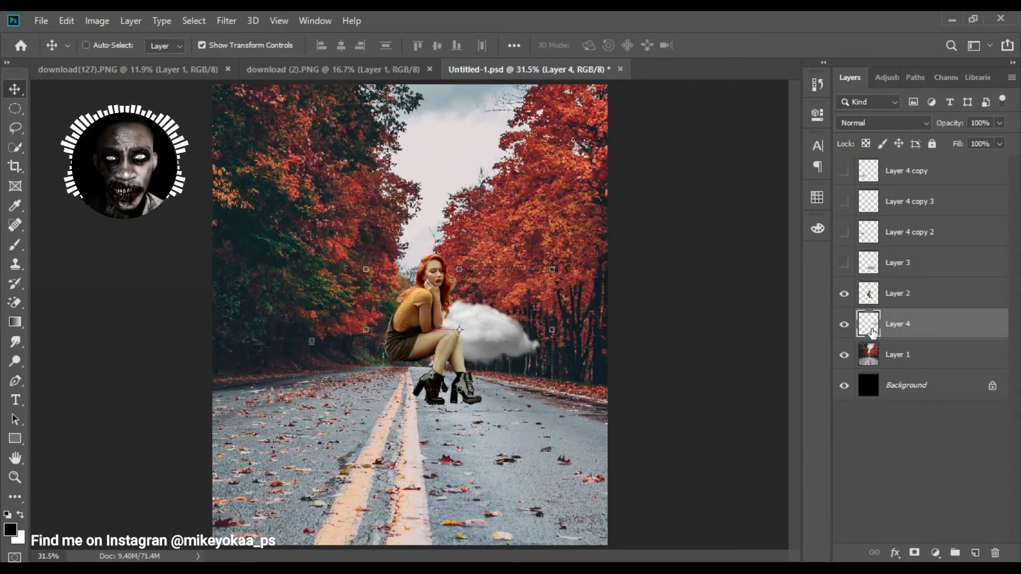
pyautogui.click(898, 263)
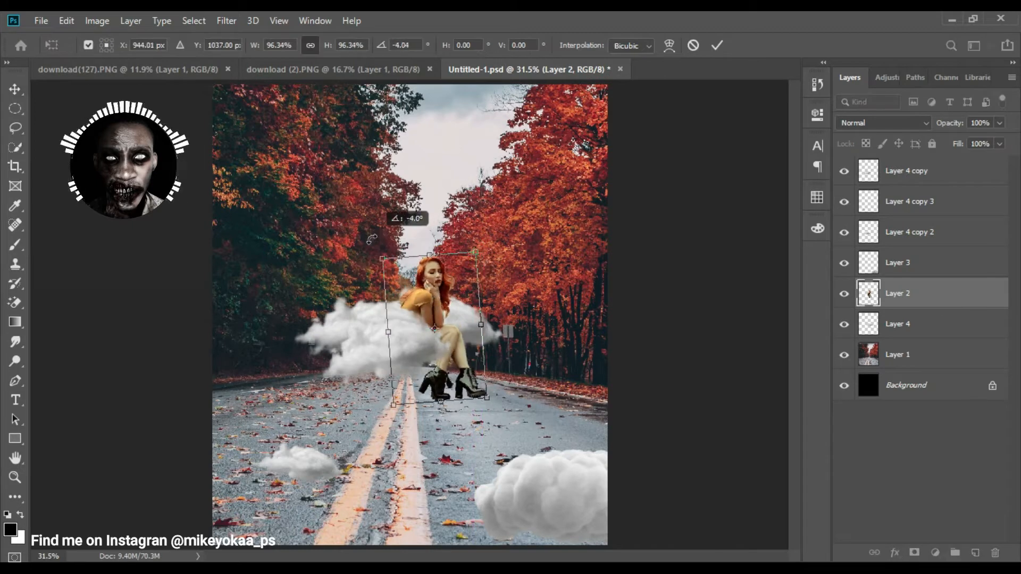
pyautogui.click(716, 44)
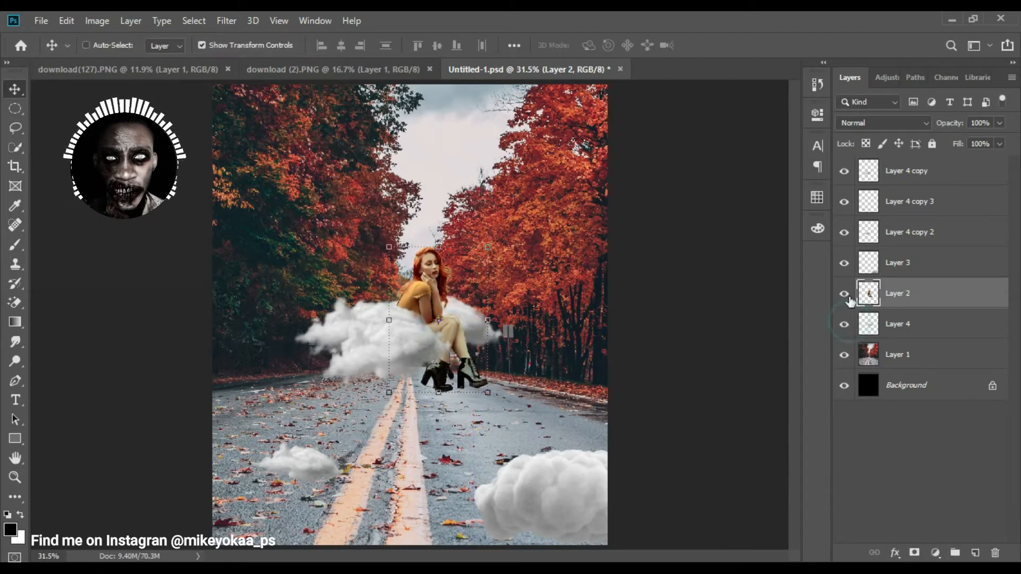
# - Add an Exposure adjustment above the road photo with Blend If sparing the brightest areas
pyautogui.click(909, 201)
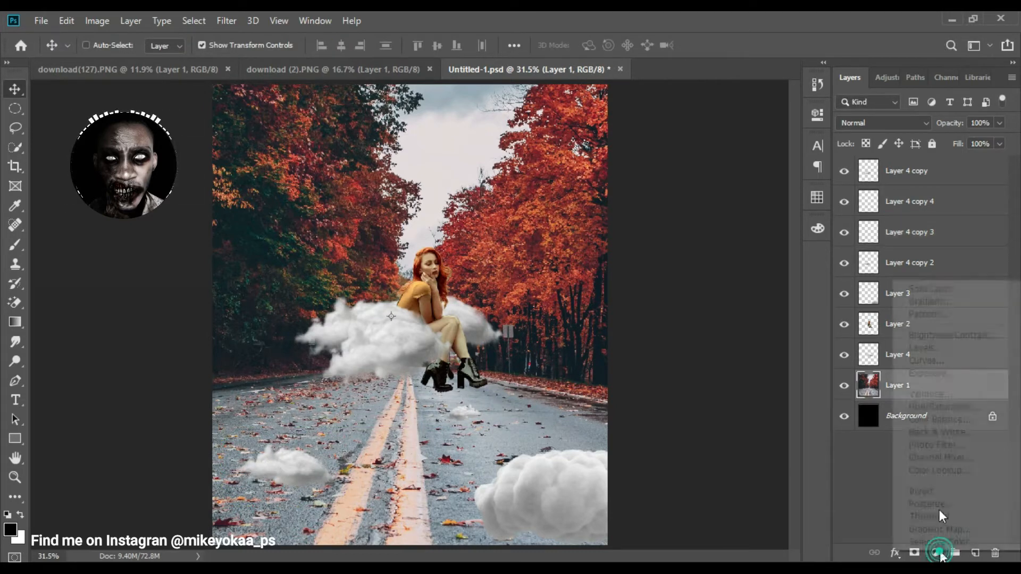
pyautogui.click(939, 553)
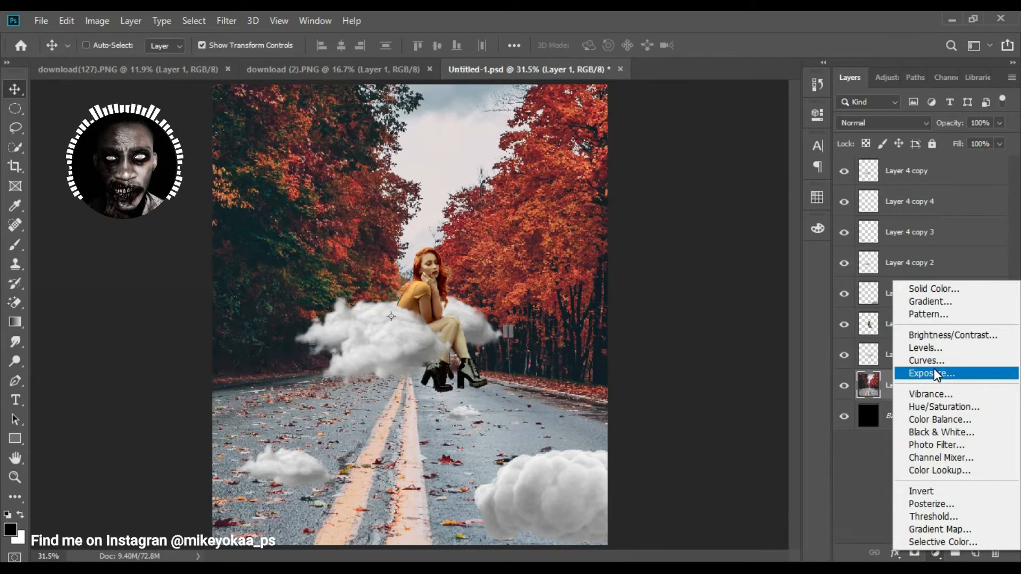
pyautogui.click(926, 361)
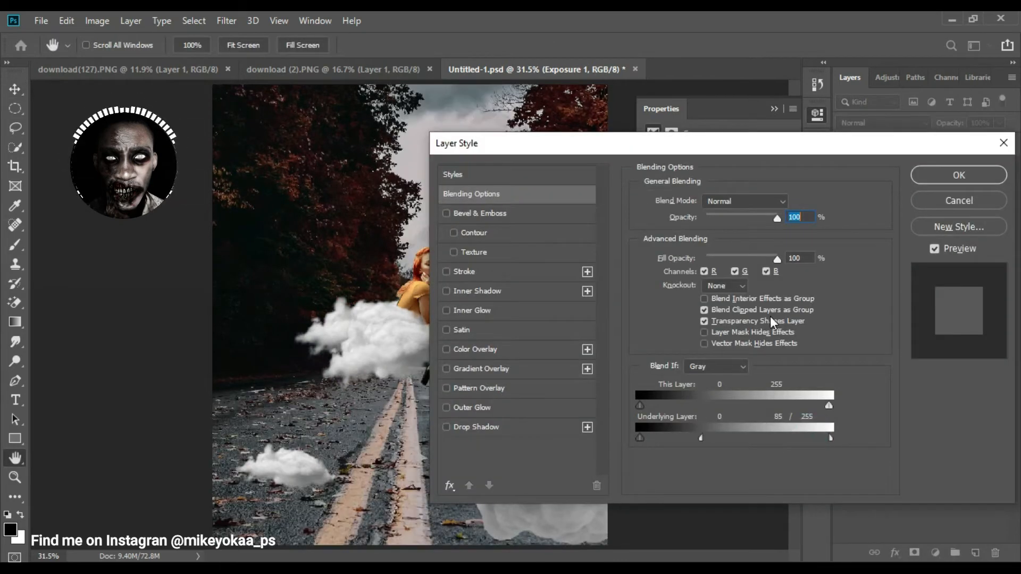
pyautogui.moveTo(889, 281)
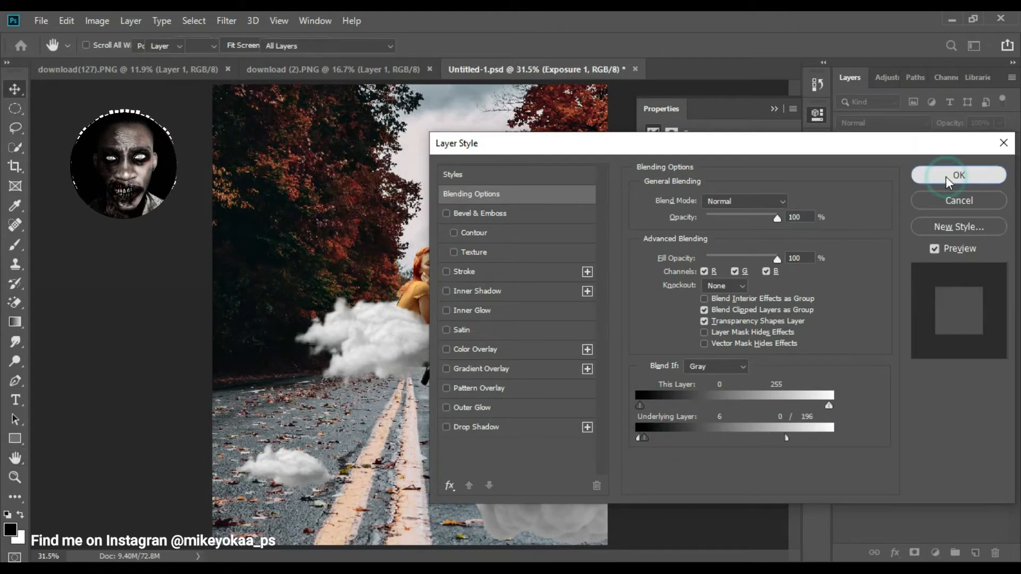
pyautogui.click(958, 175)
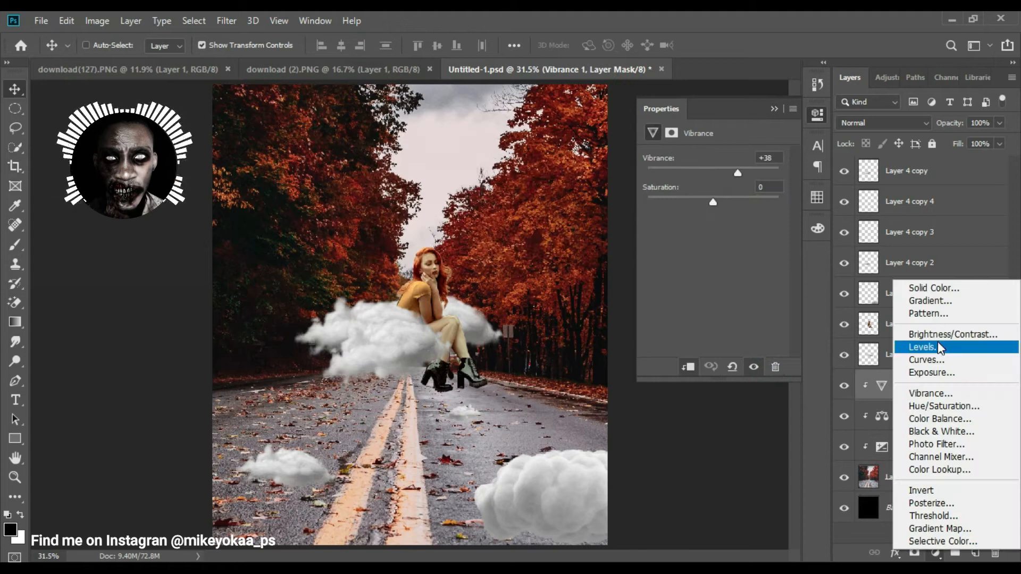
pyautogui.moveTo(950, 334)
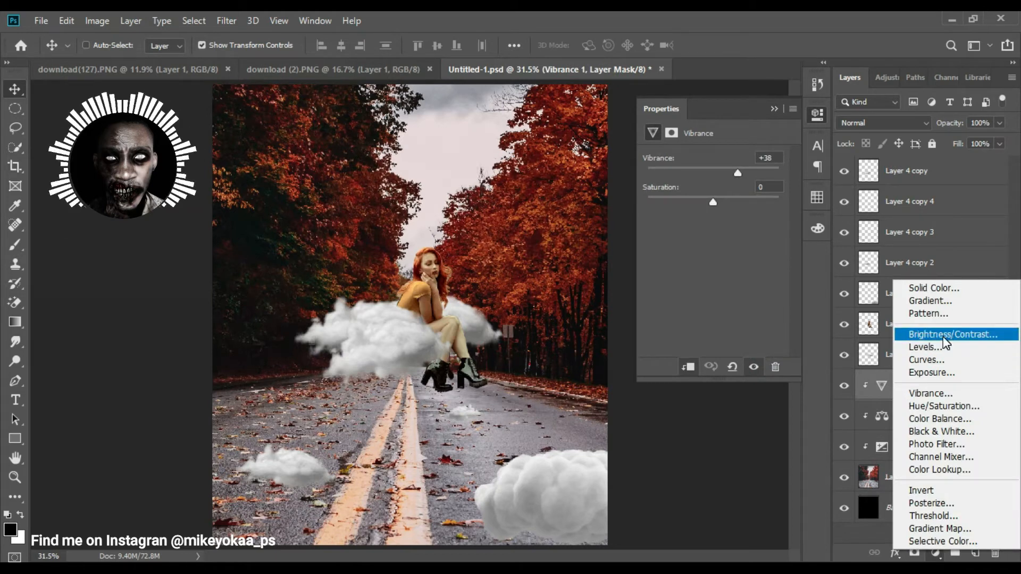
# - Add a trial Curves adjustment and delete it again from Properties
pyautogui.click(926, 359)
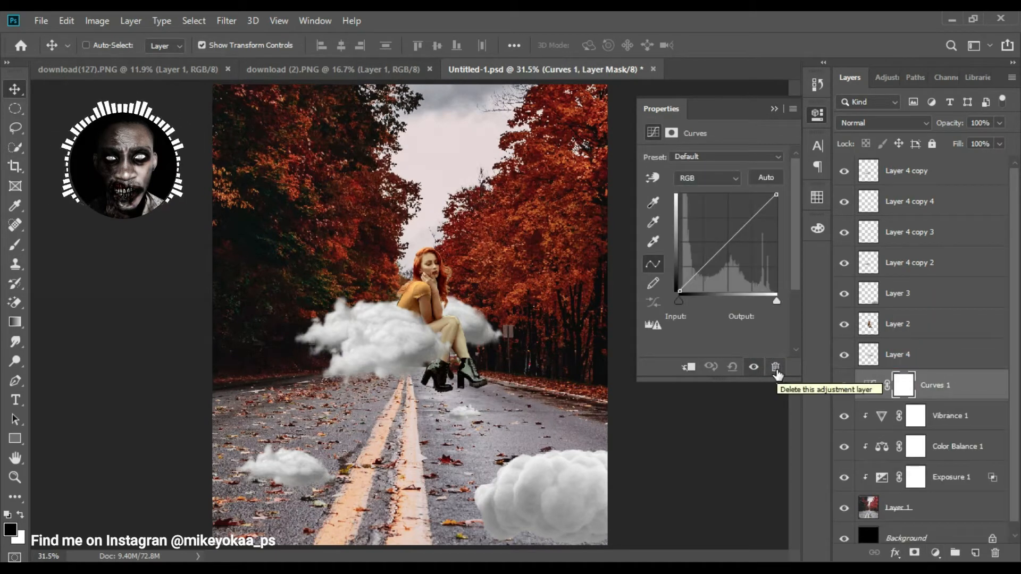
pyautogui.click(775, 366)
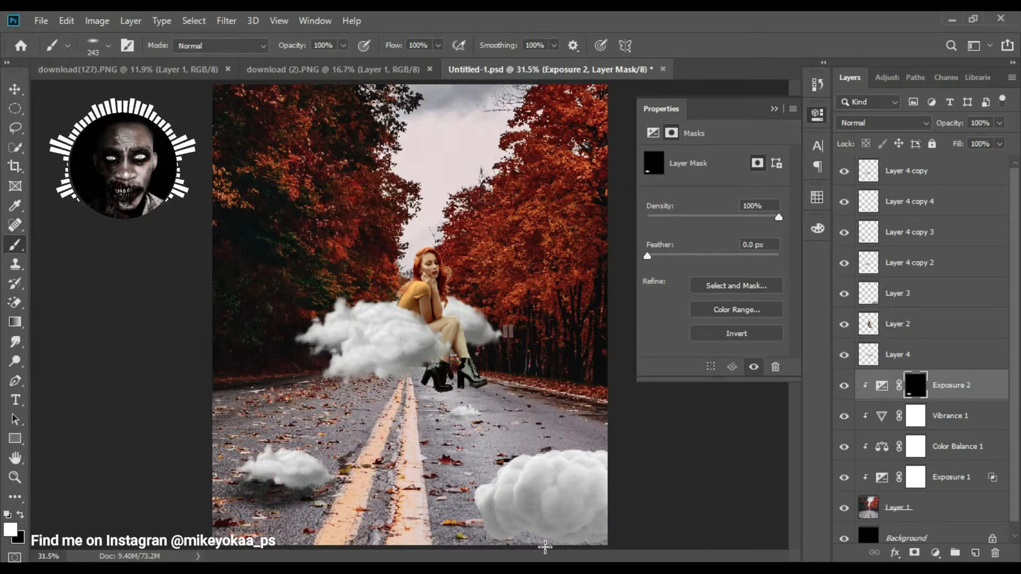
# - Paint white into the -6.36 exposure mask to cast shadows under the clouds on the road
pyautogui.click(436, 407)
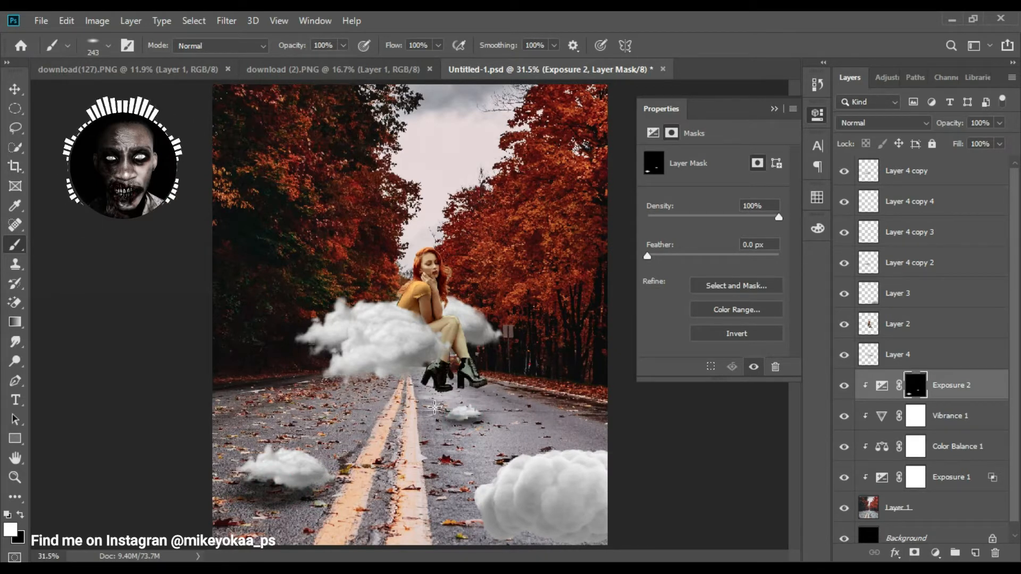
pyautogui.click(652, 132)
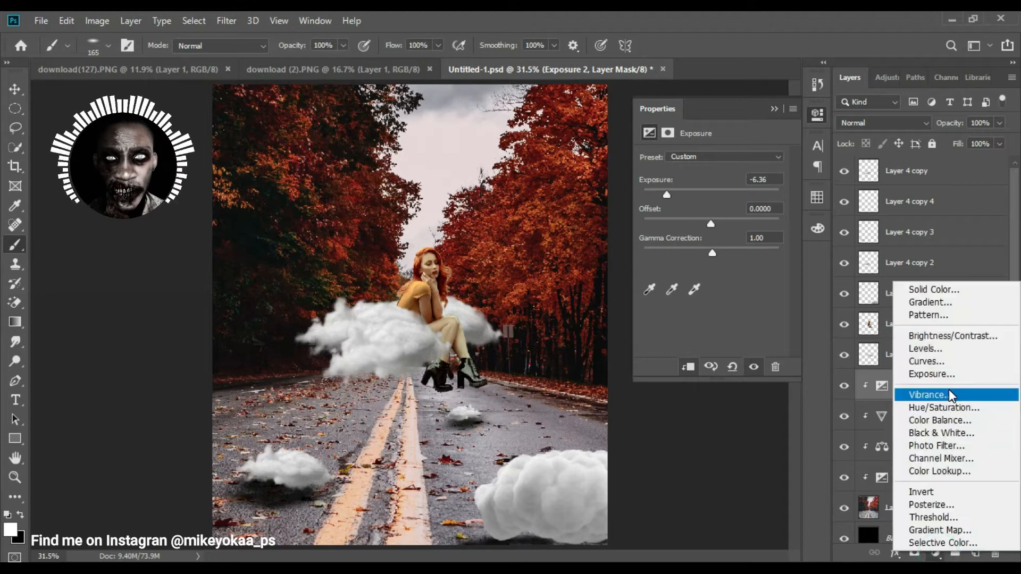
# - Add a clipped Levels layer with output black 58 and paint its mask around the woman
pyautogui.click(924, 349)
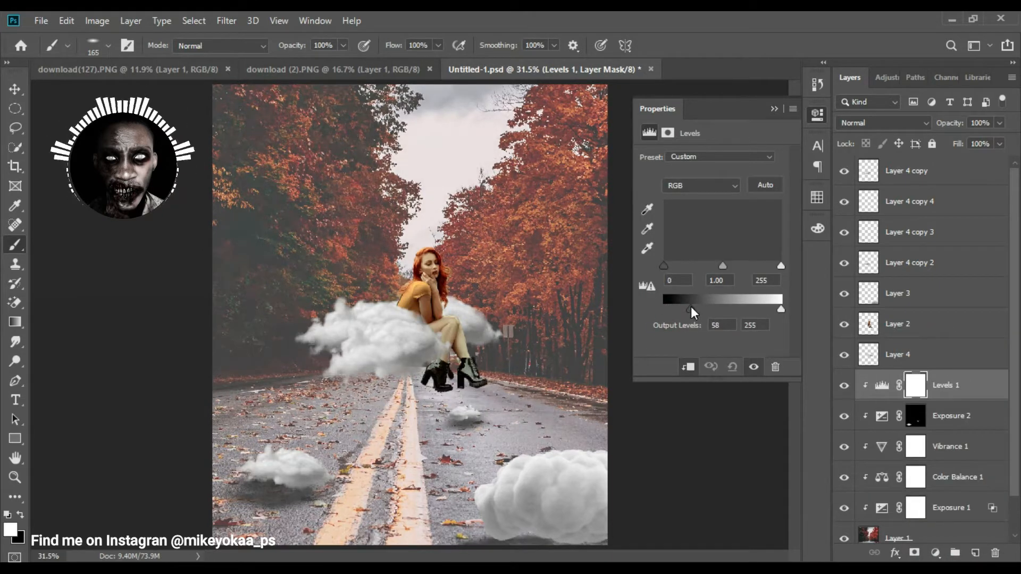
pyautogui.click(914, 384)
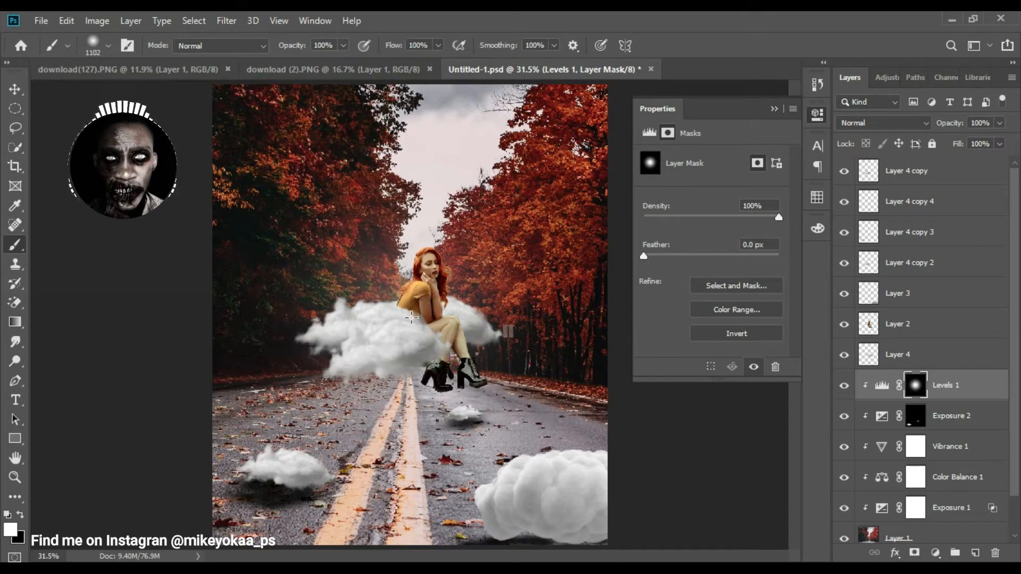
pyautogui.click(14, 89)
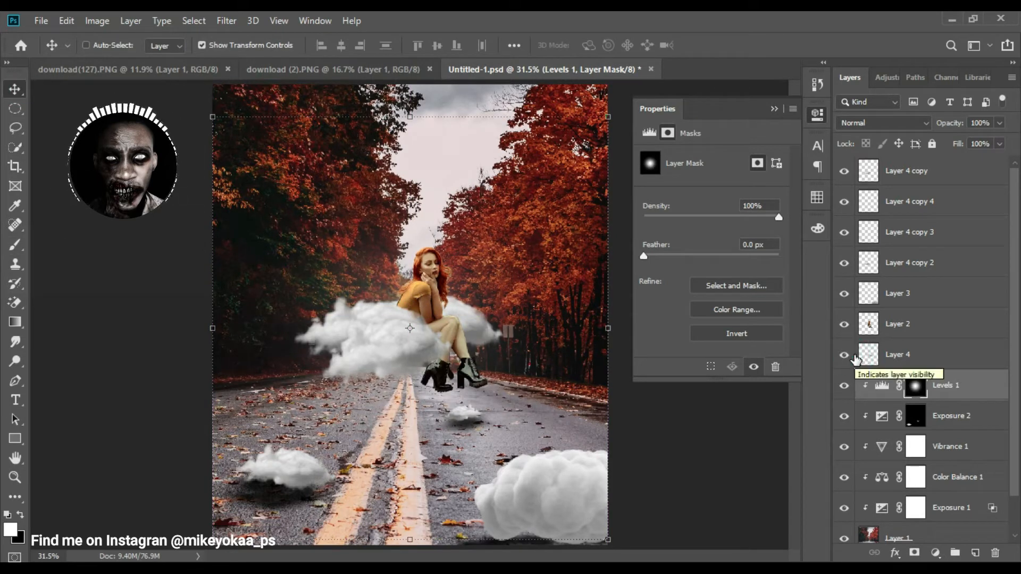
# - Add a clipped Exposure adjustment to a cloud copy and enter its Blending Options
pyautogui.click(897, 355)
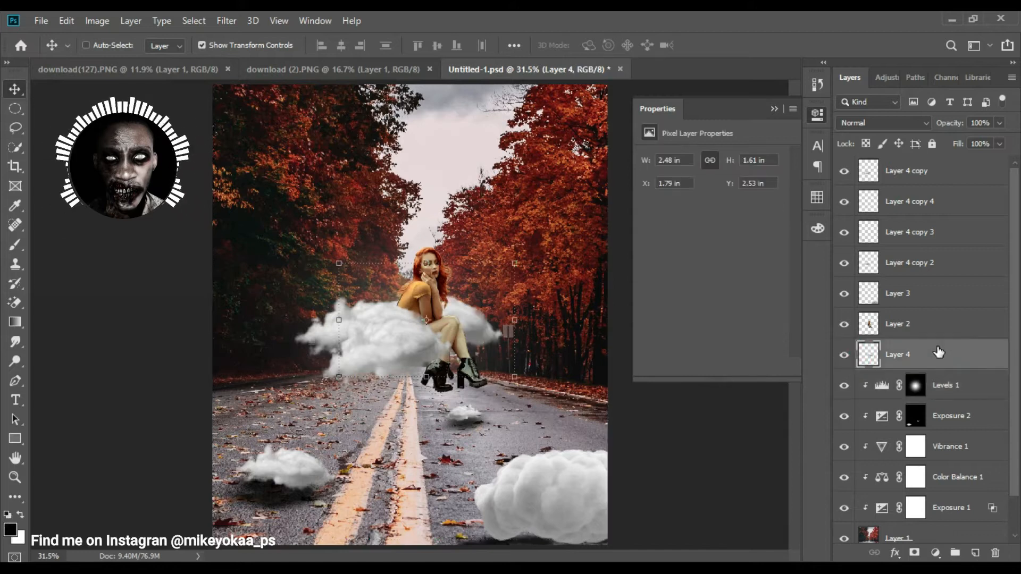
pyautogui.click(914, 553)
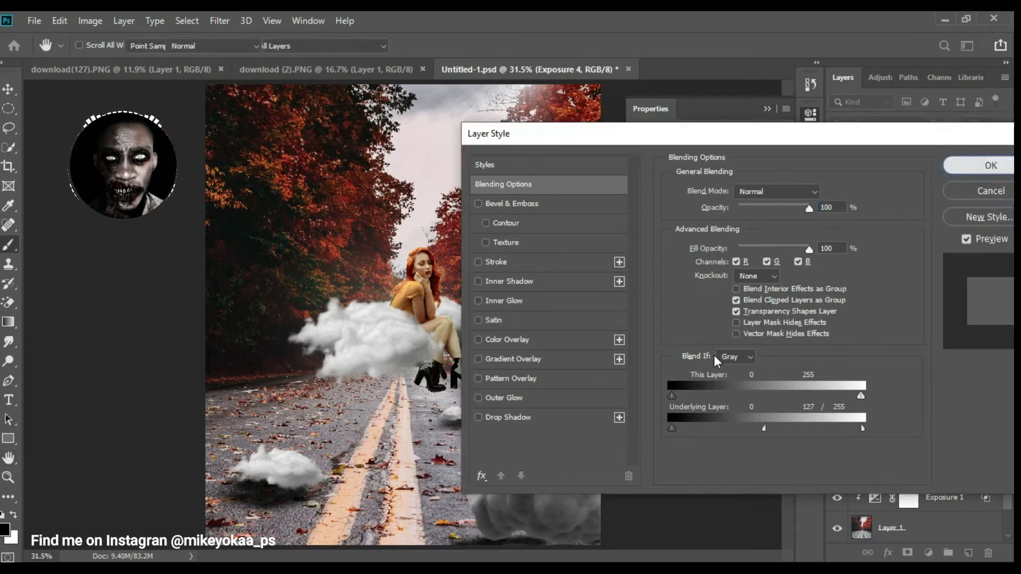
pyautogui.click(990, 166)
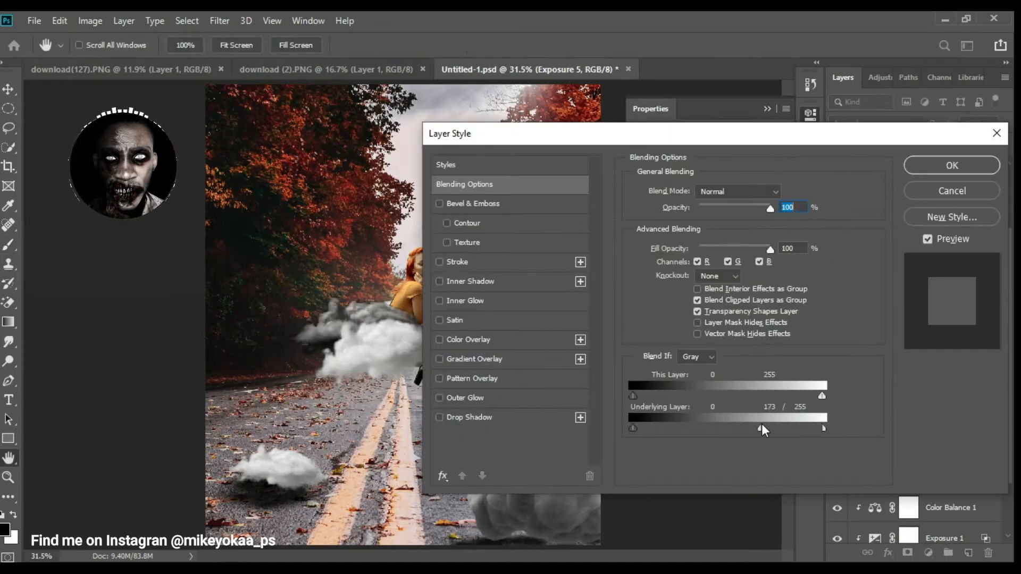
# - Split the Underlying Layer Blend If slider so the darkening hits only the cloud's darker tones
pyautogui.click(950, 165)
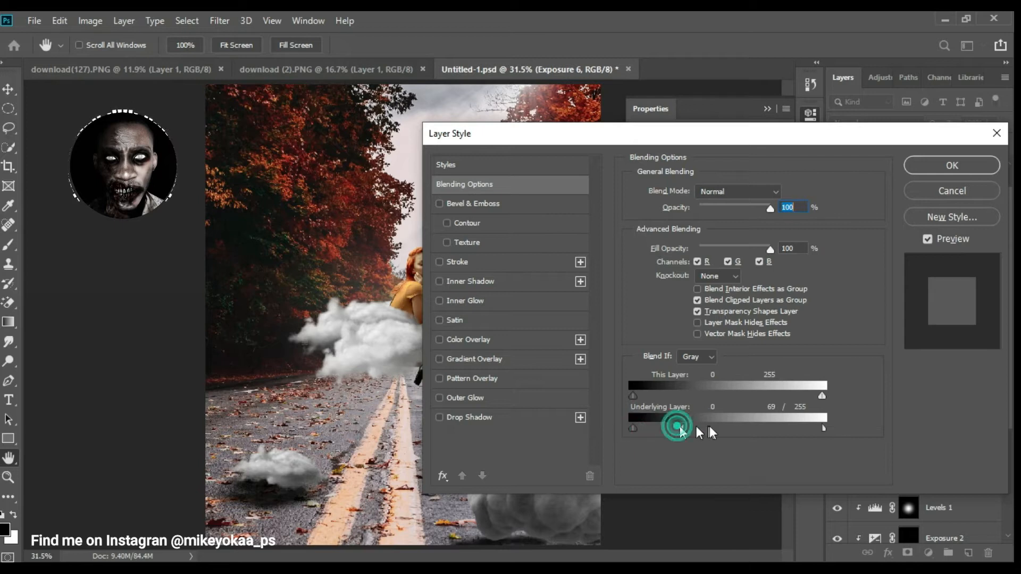
pyautogui.click(950, 165)
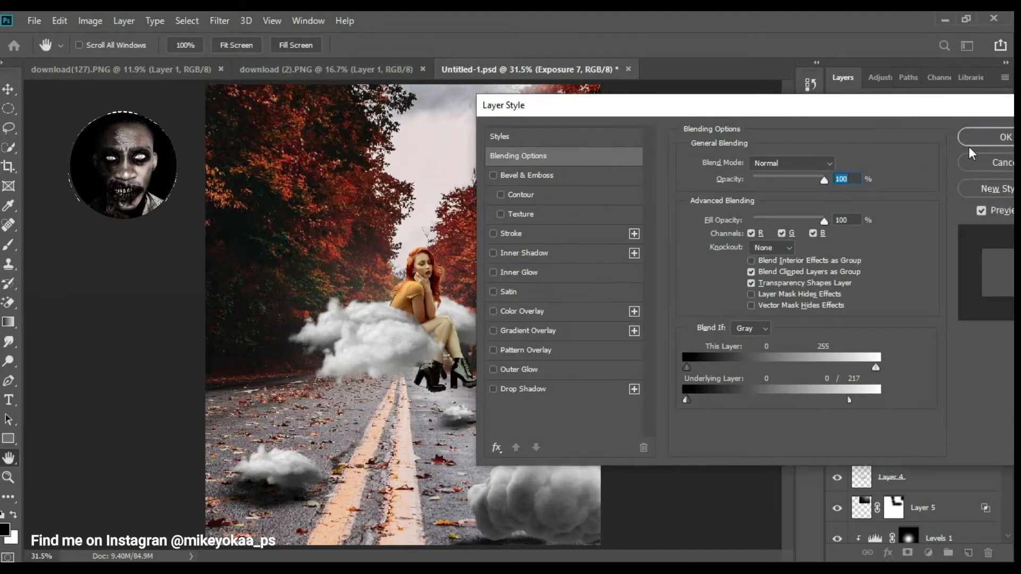
pyautogui.click(1005, 136)
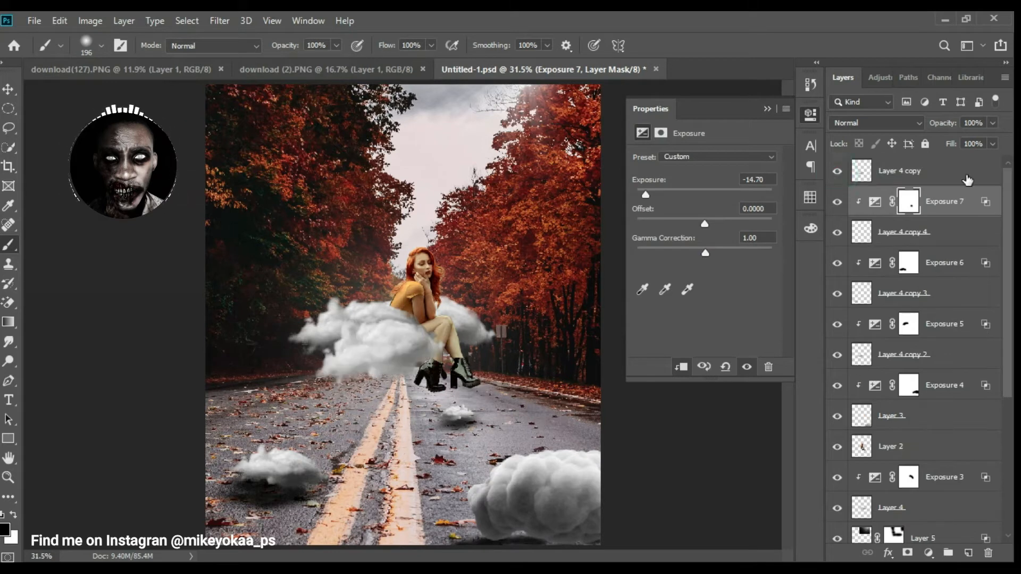
# - Mask the top cloud copy and add a clipped Exposure layer at -18.67 with Blend If set
pyautogui.click(893, 201)
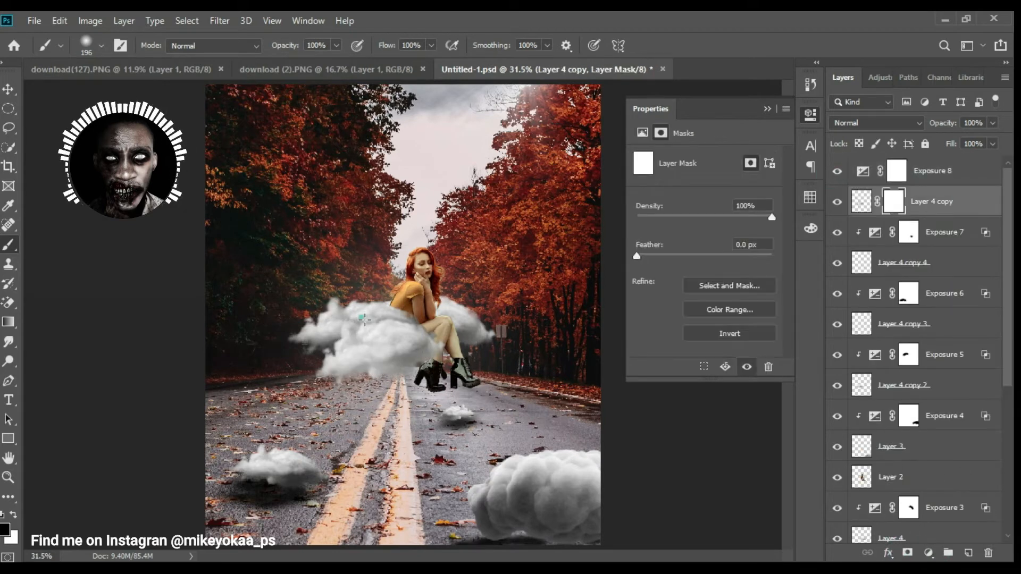
pyautogui.click(861, 201)
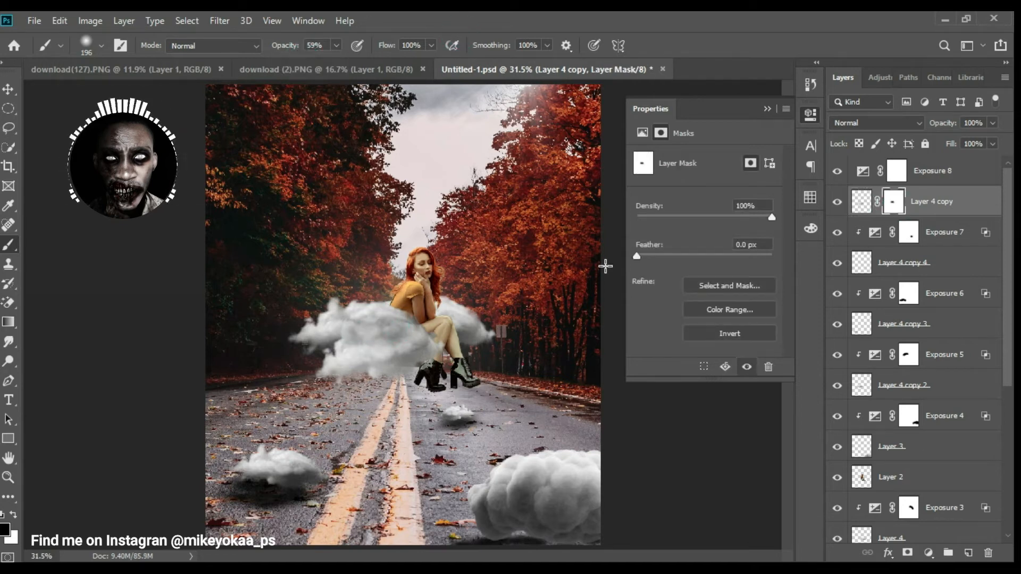
pyautogui.click(944, 170)
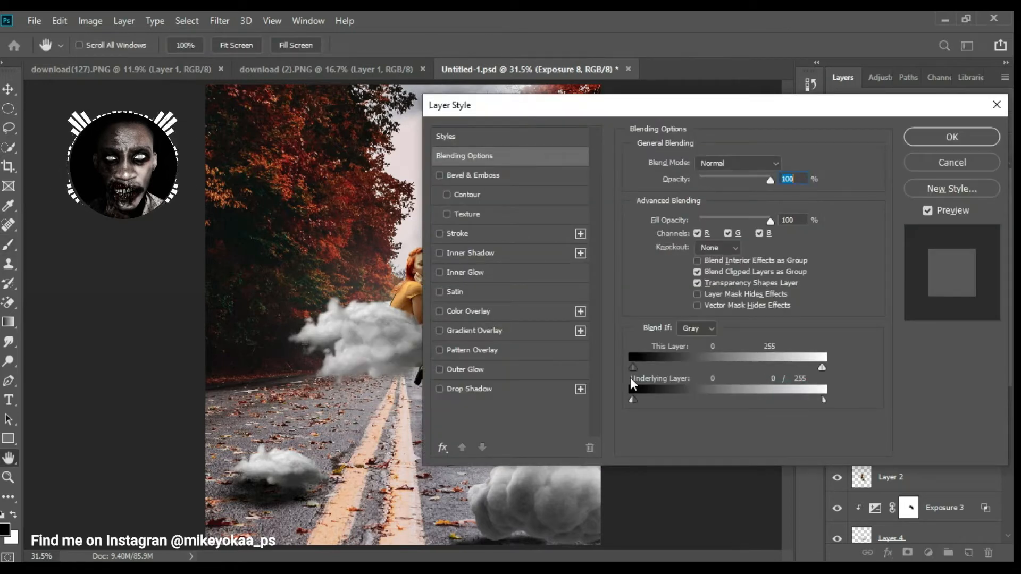
# - Soften the exposure's blend, paint its mask over the cloud, and start a ninth exposure
pyautogui.click(949, 137)
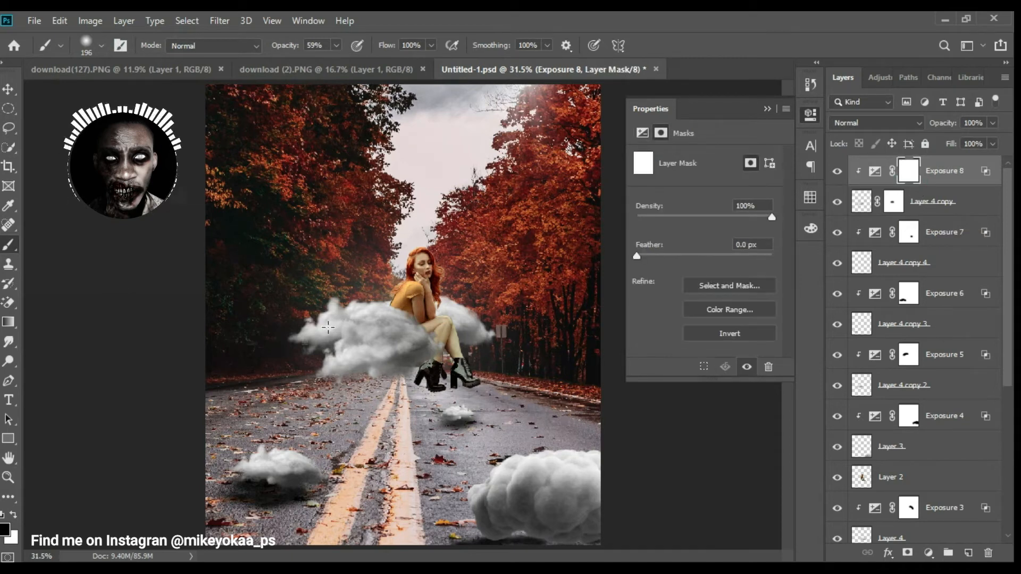
pyautogui.click(660, 133)
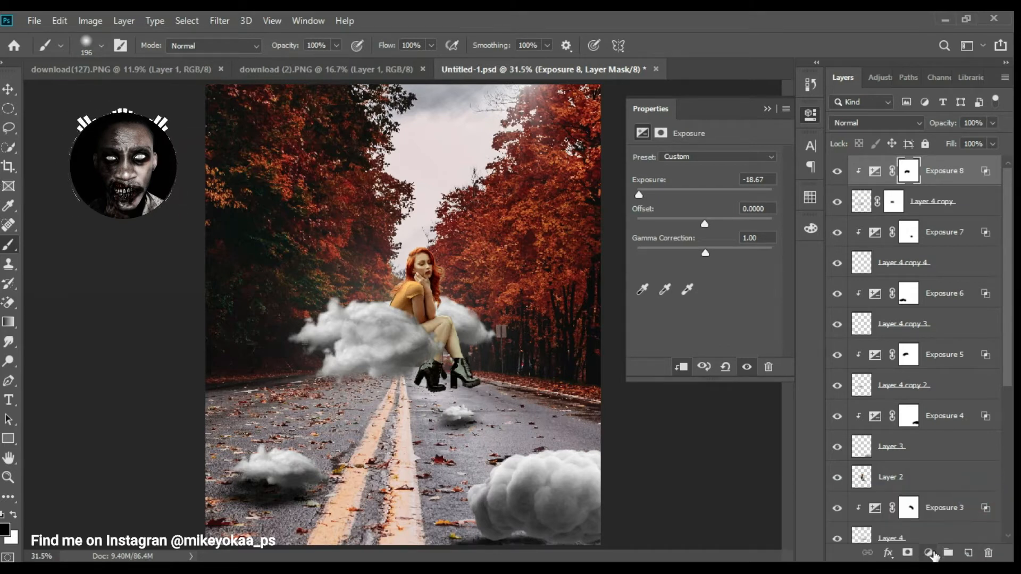
pyautogui.click(927, 553)
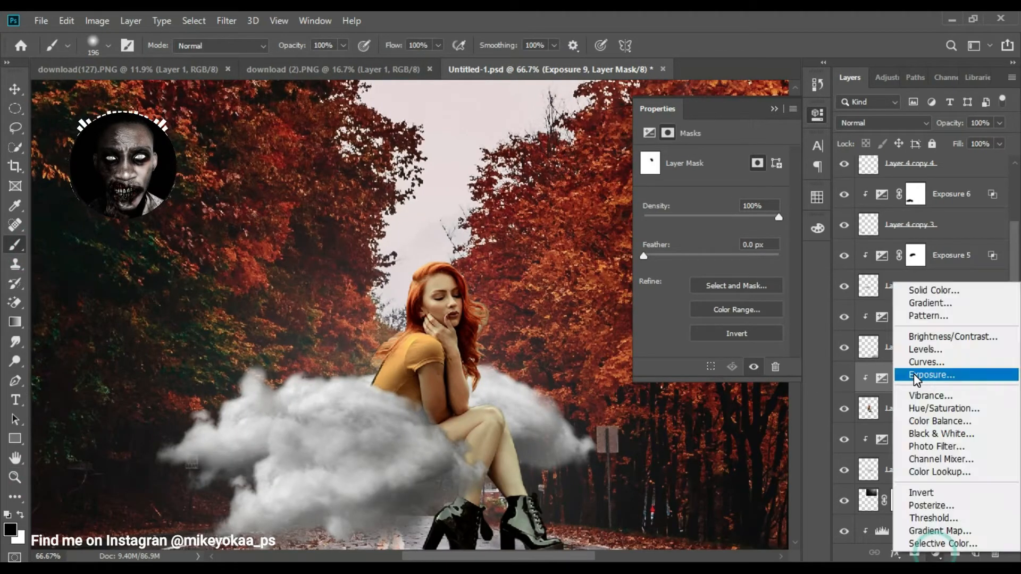
# - Add a darkening Exposure adjustment clipped to the woman layer
pyautogui.click(932, 375)
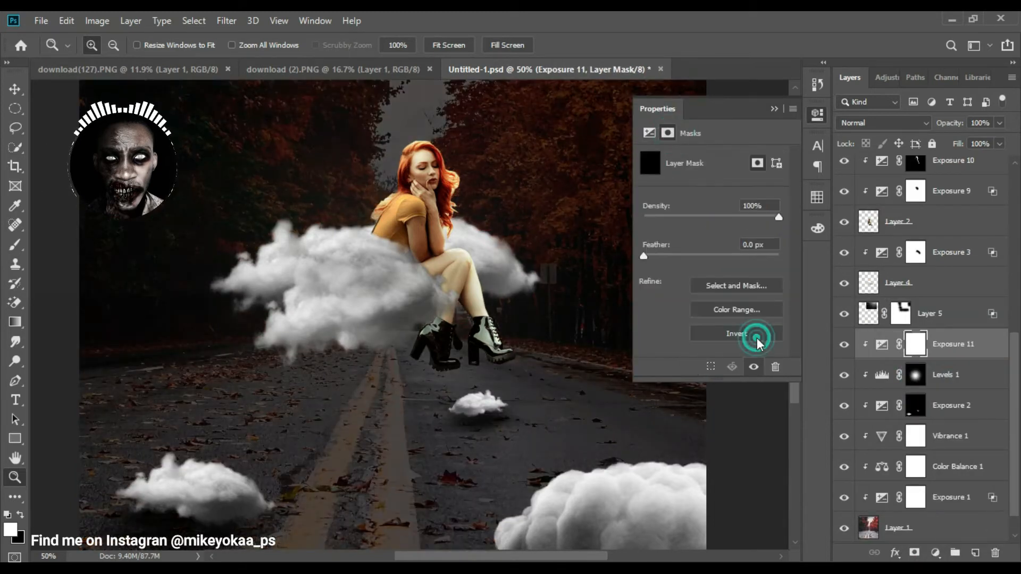
# - Invert Exposure 11's mask and set the brush to about 71% opacity for painting shadows
pyautogui.click(736, 332)
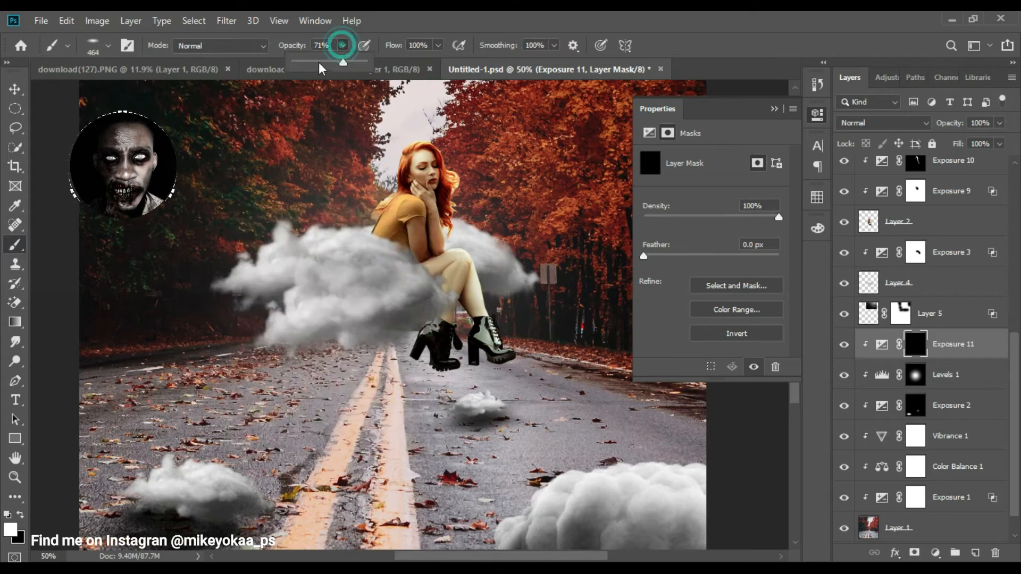
pyautogui.click(15, 477)
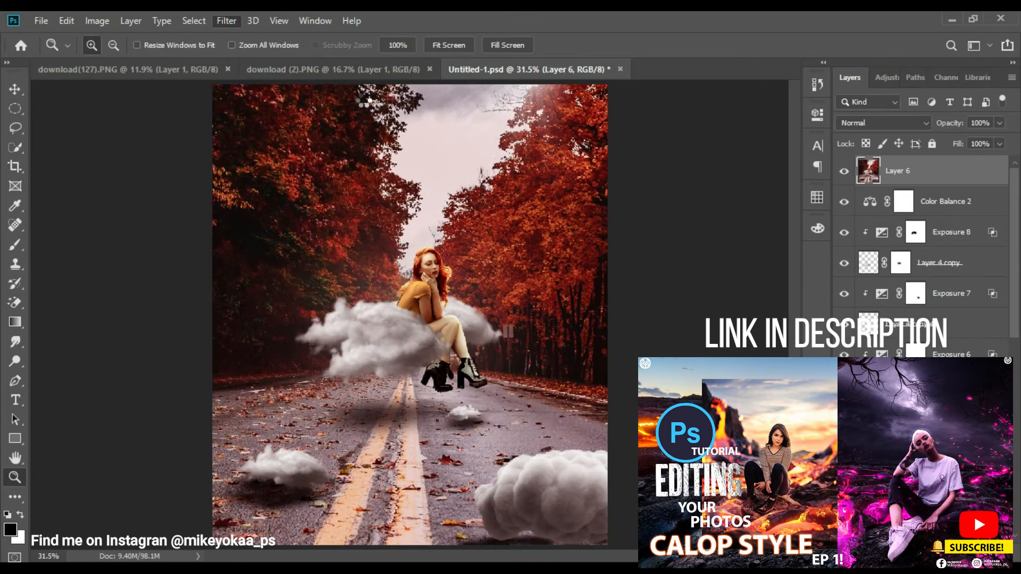
# - Apply a Camera Raw Filter colour grade to the merged stamp layer
pyautogui.click(225, 20)
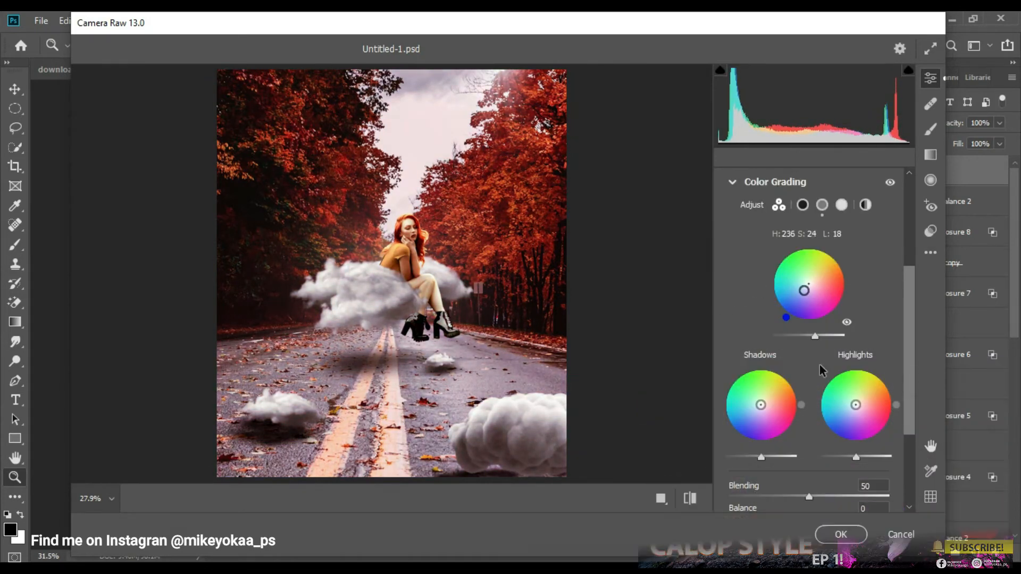
pyautogui.click(840, 533)
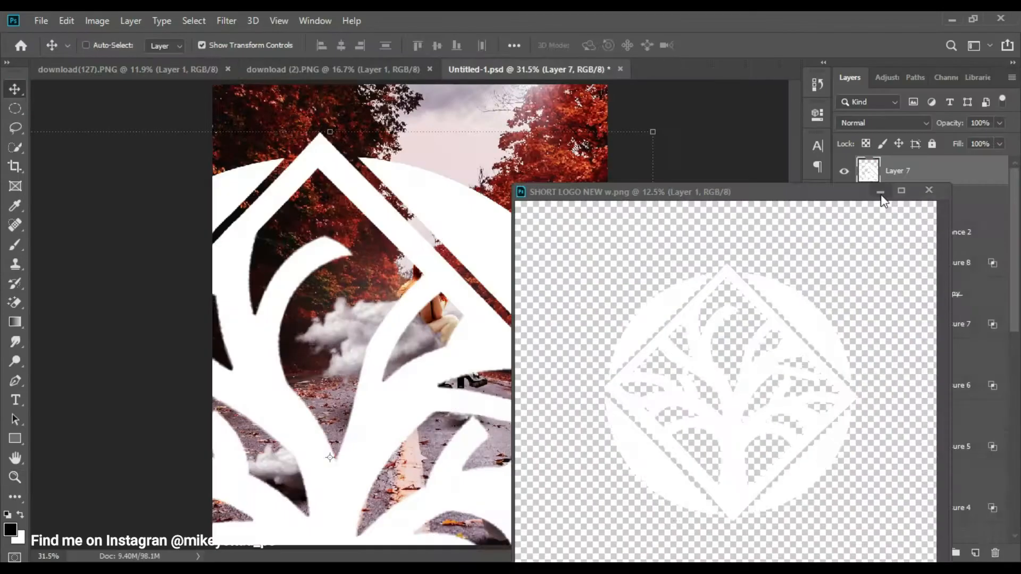